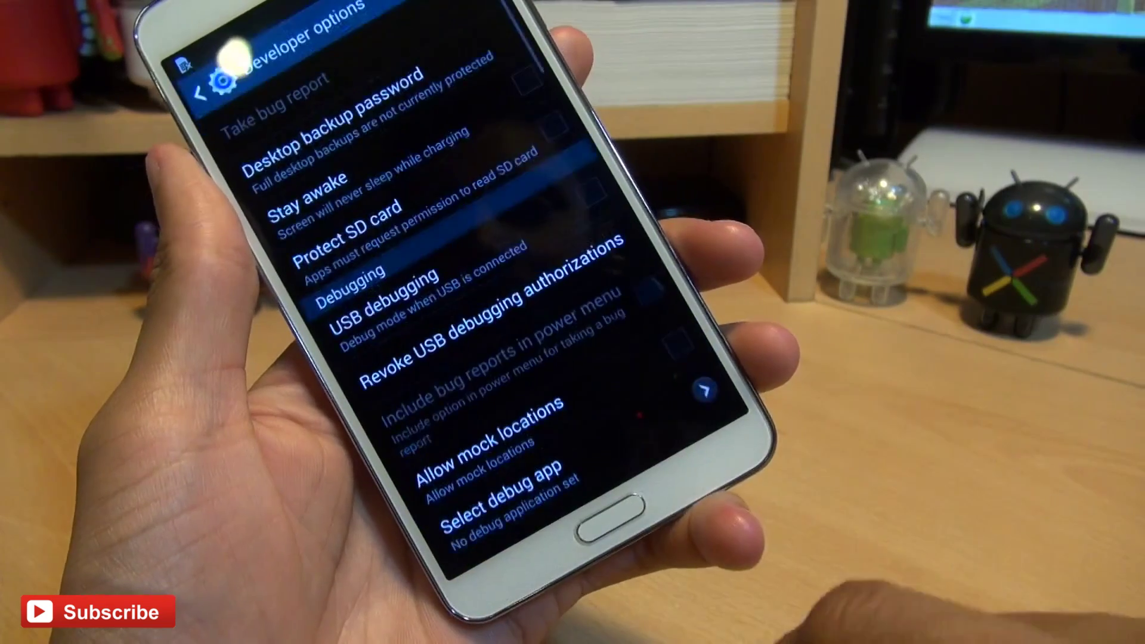
pyautogui.scroll(3)
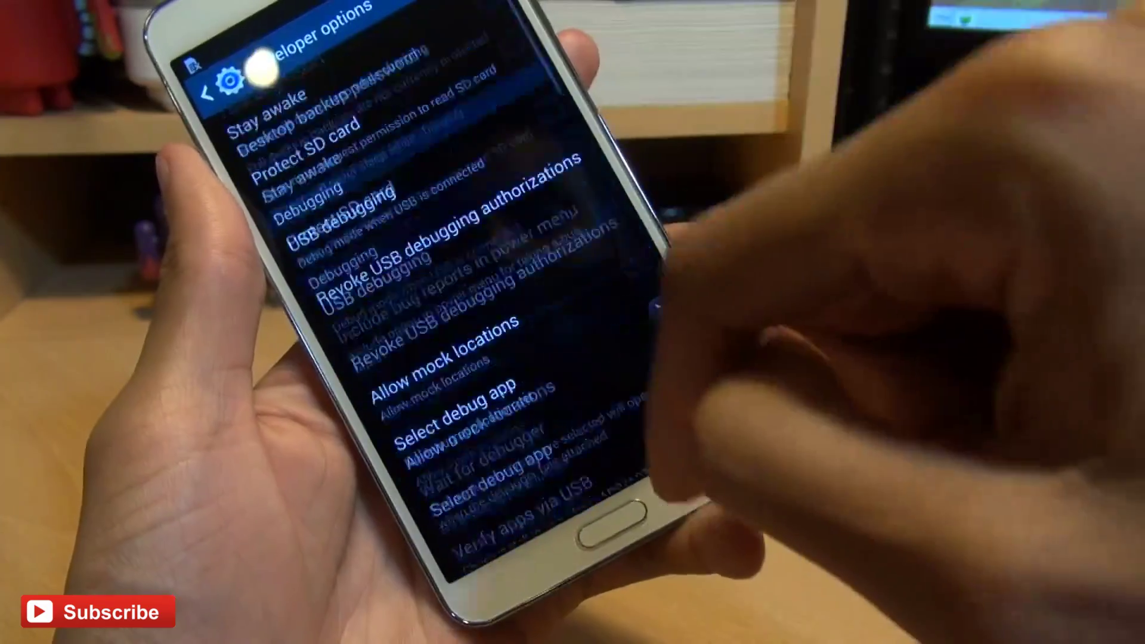